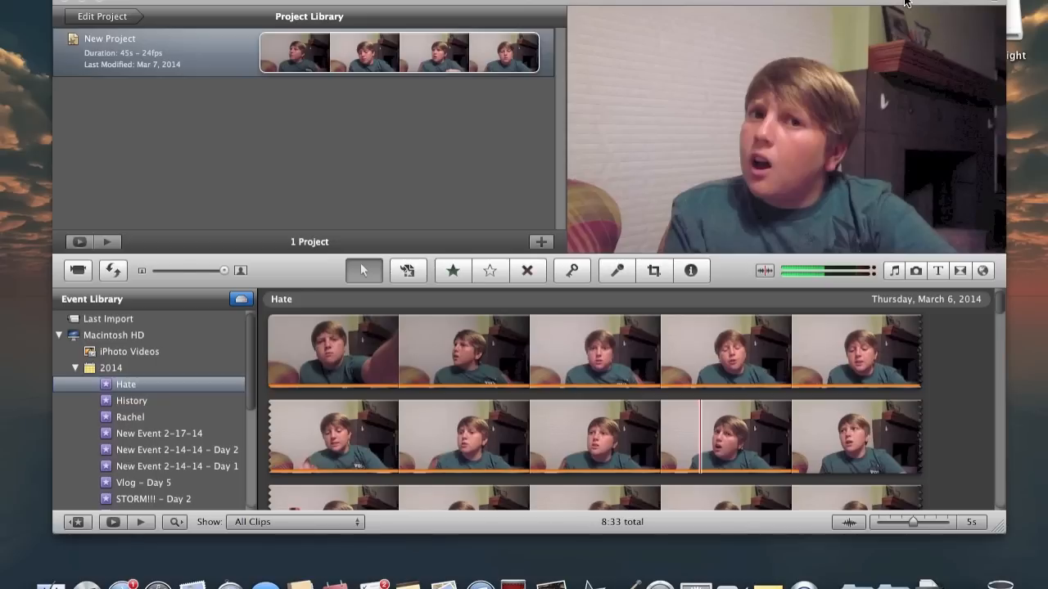
mouse_move(160, 63)
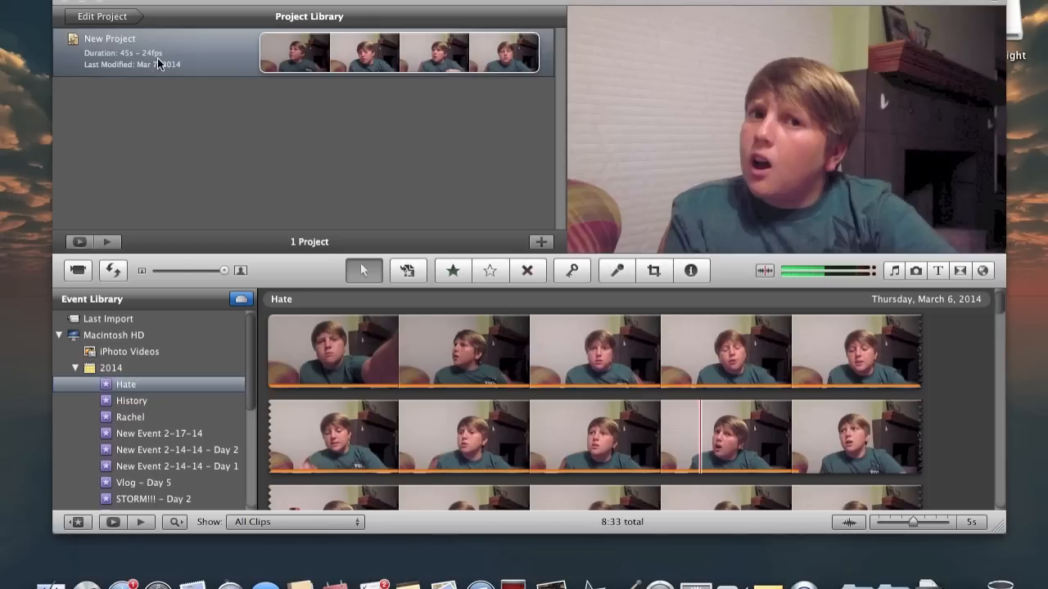
Select New Project in the Project Library and bring up the File menu.
click(157, 65)
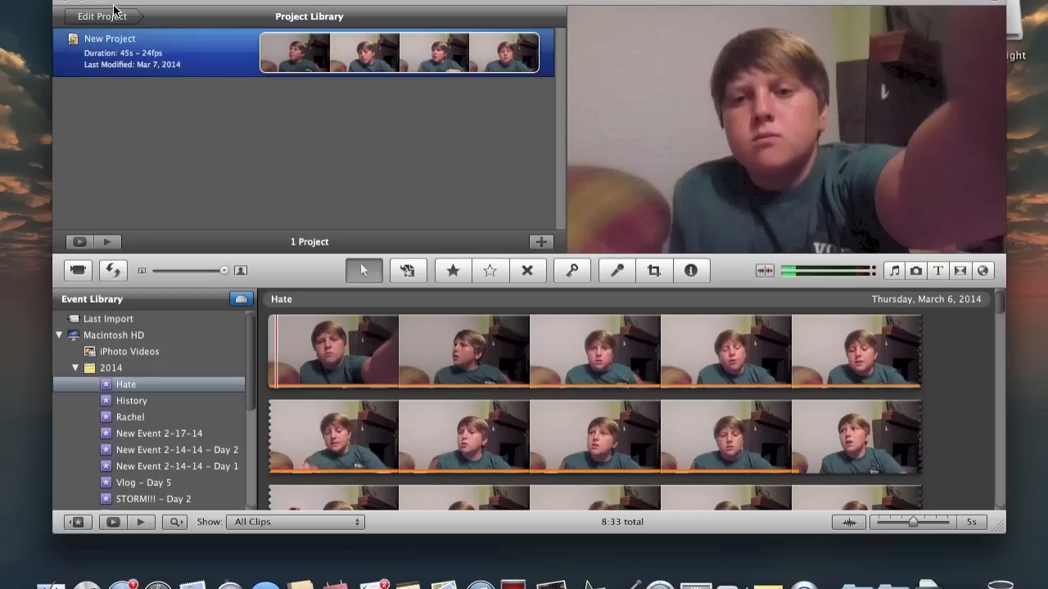
mouse_move(200, 97)
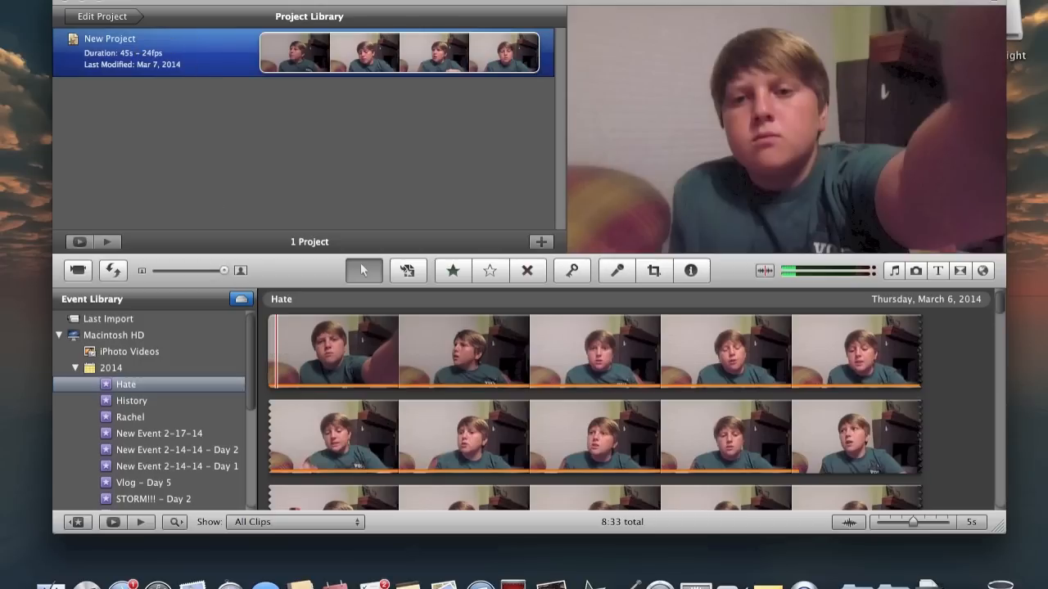
click(101, 16)
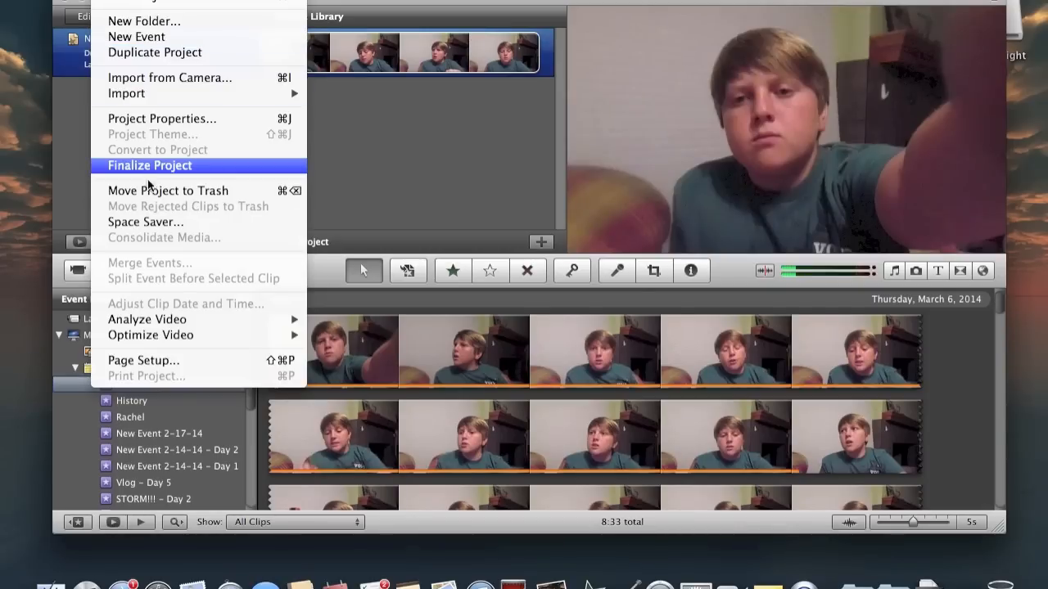
mouse_move(150, 191)
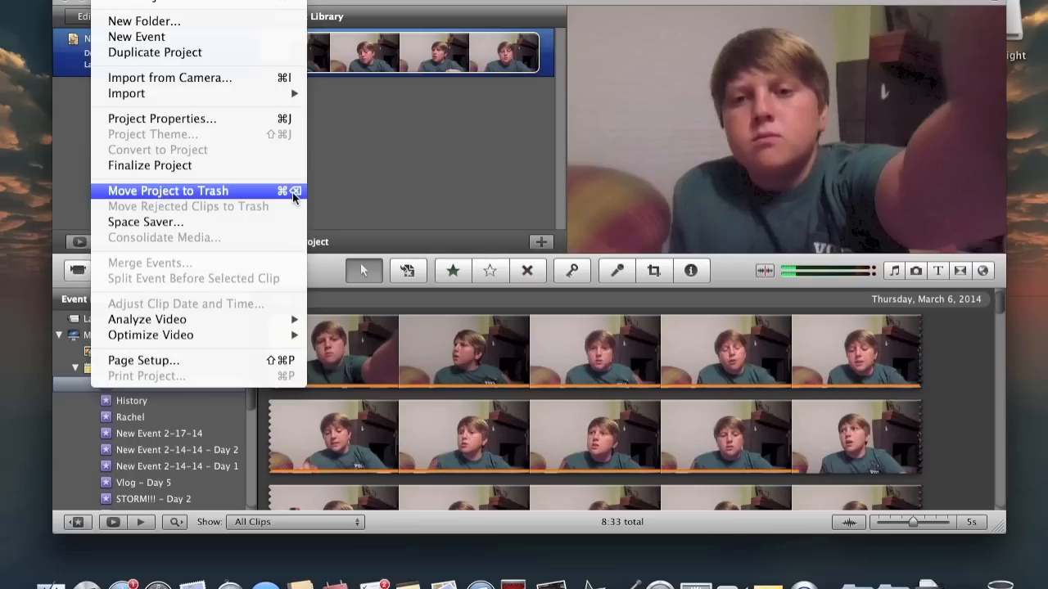
mouse_move(436, 136)
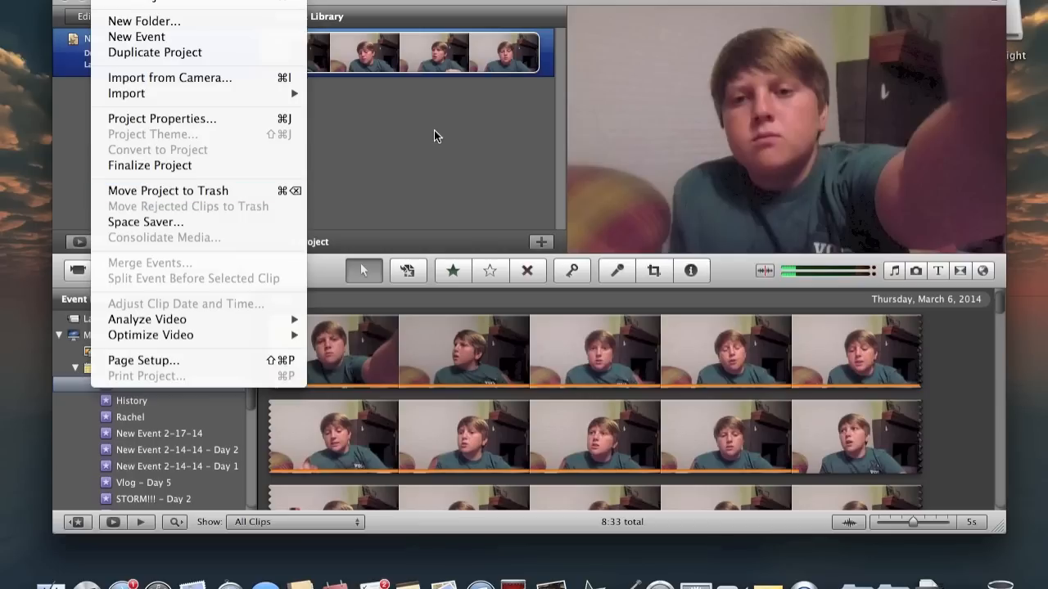